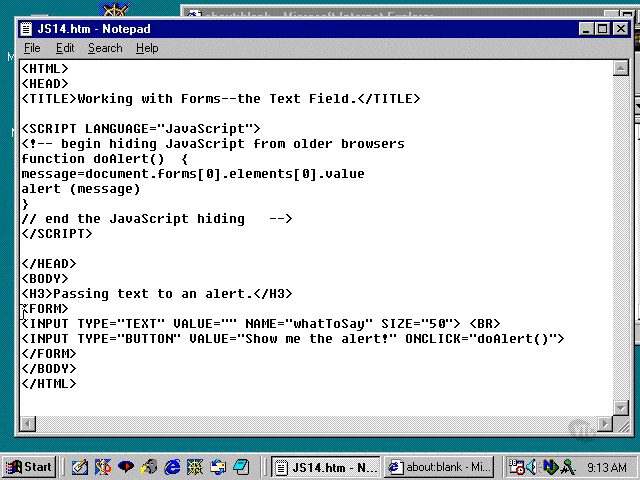
Highlight the FORM tag, the message assignment line, and the words value and document in the source.
double_click(43, 307)
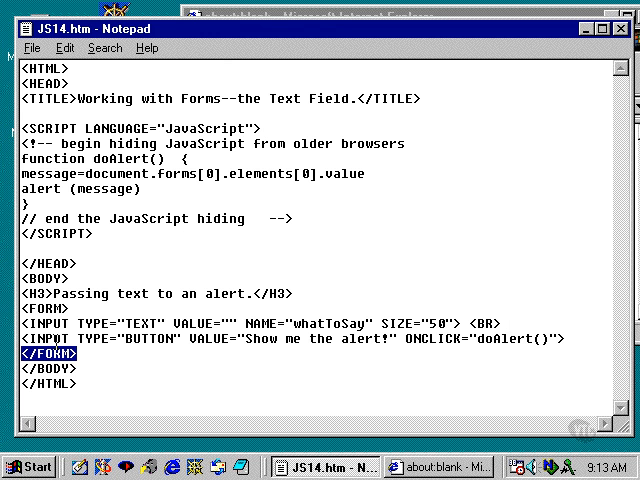
mouse_move(181, 340)
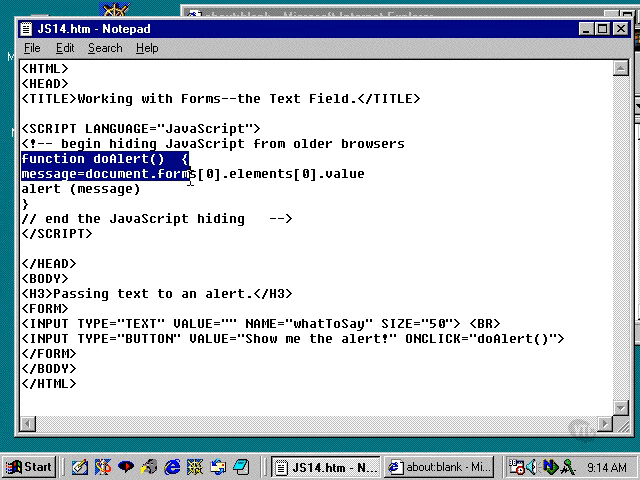
left_click(148, 189)
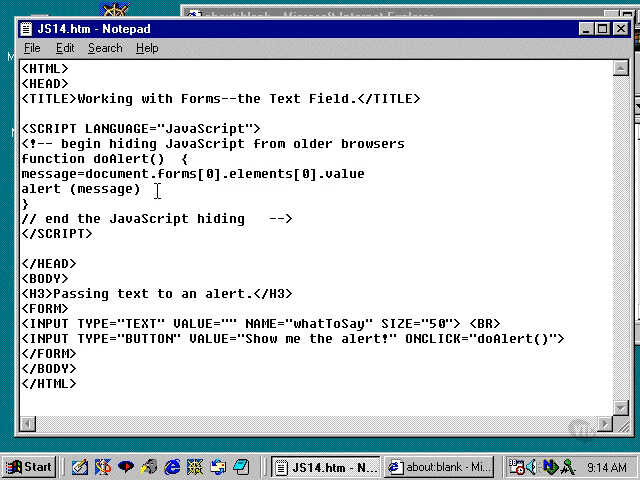
mouse_move(88, 170)
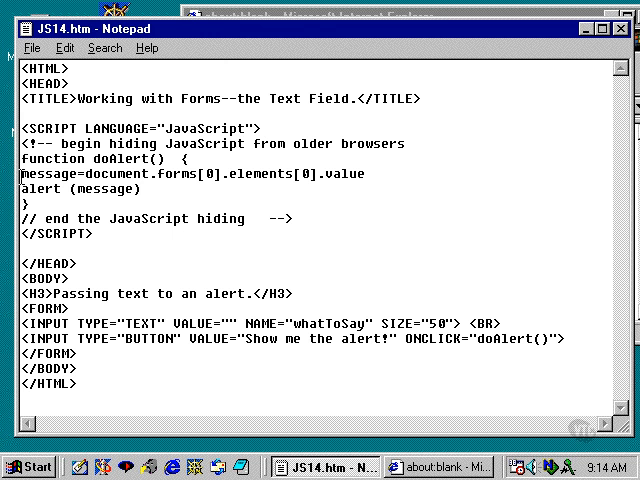
left_click_drag(18, 173, 82, 173)
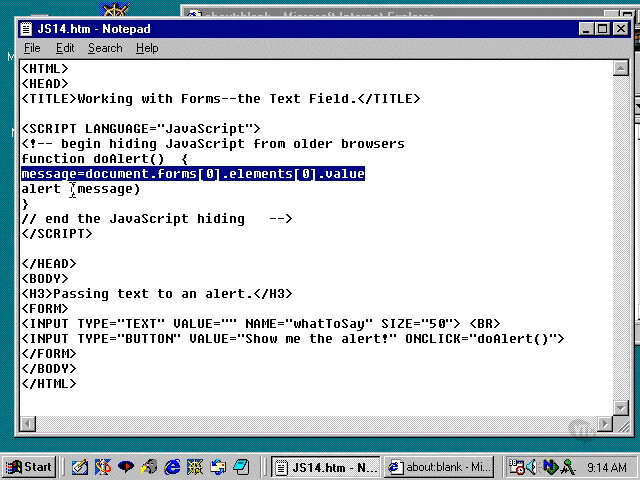
left_click(73, 177)
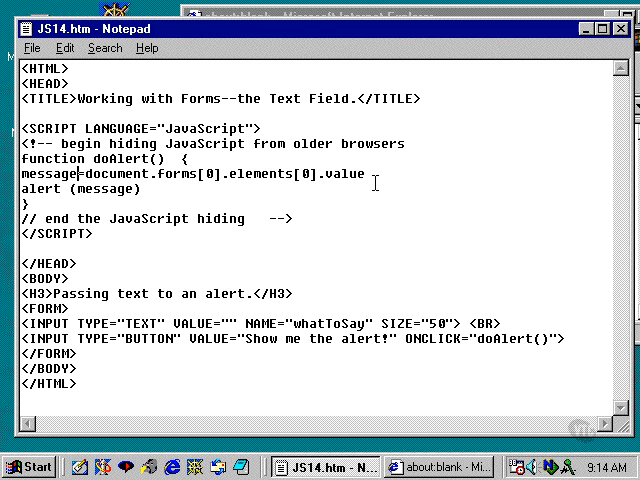
mouse_move(371, 185)
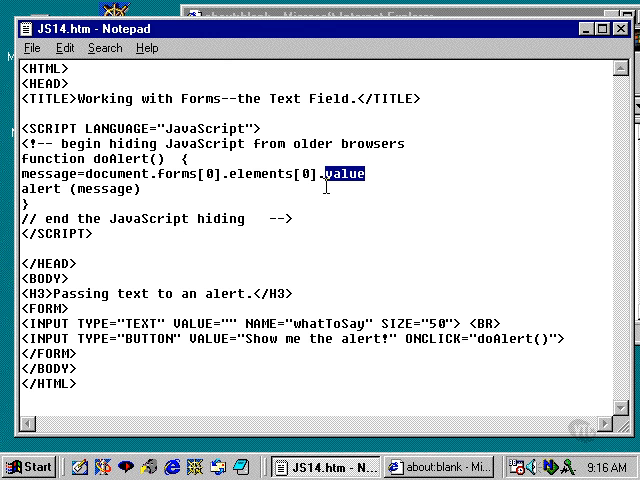
left_click_drag(336, 173, 235, 173)
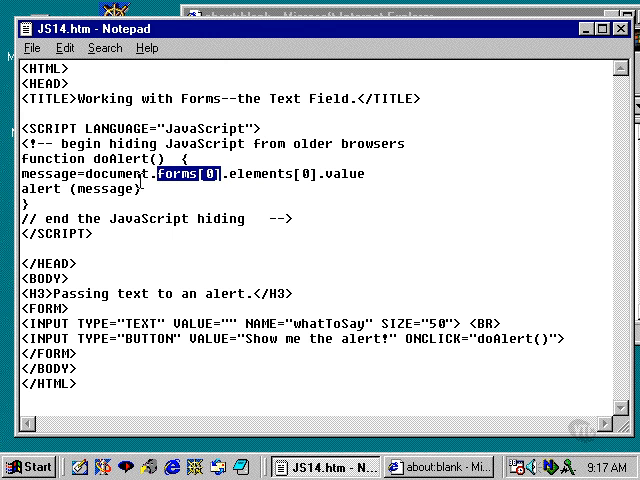
double_click(103, 174)
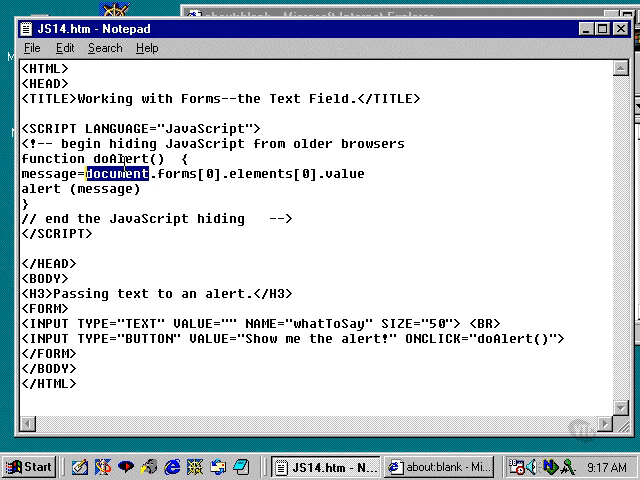
mouse_move(210, 185)
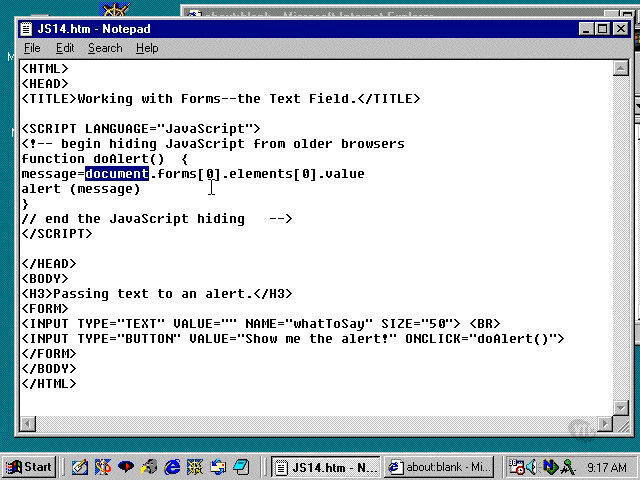
mouse_move(368, 174)
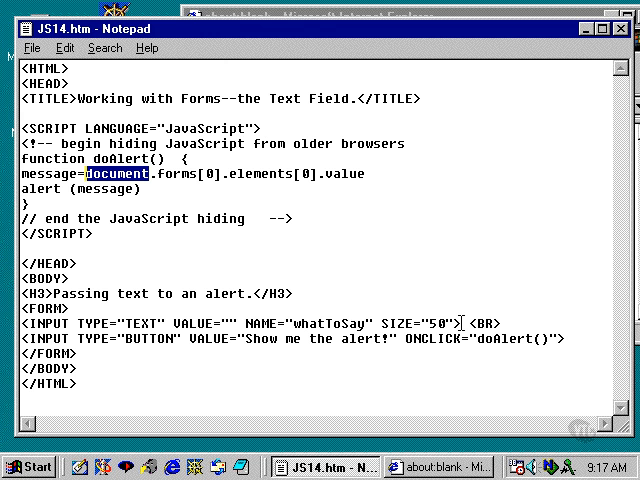
mouse_move(375, 131)
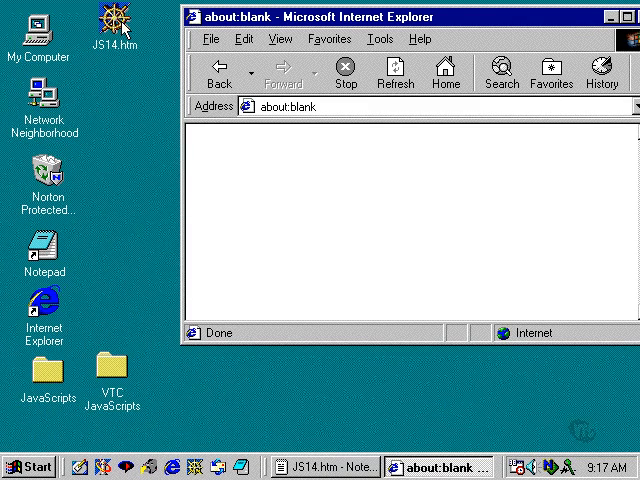
Load JS14.htm in Internet Explorer and confirm the alert echoes 'Hello. This works', then return to Notepad.
left_click_drag(109, 27, 289, 195)
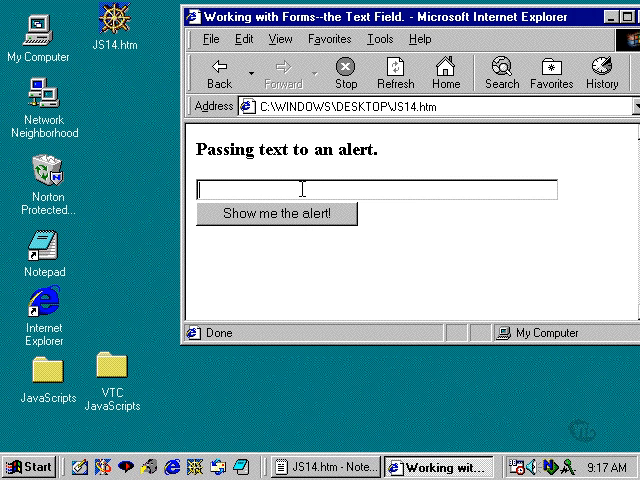
type("Hello. This works.")
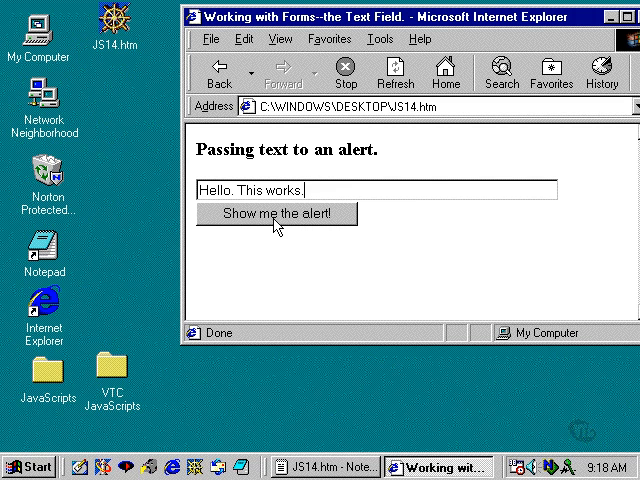
left_click(277, 213)
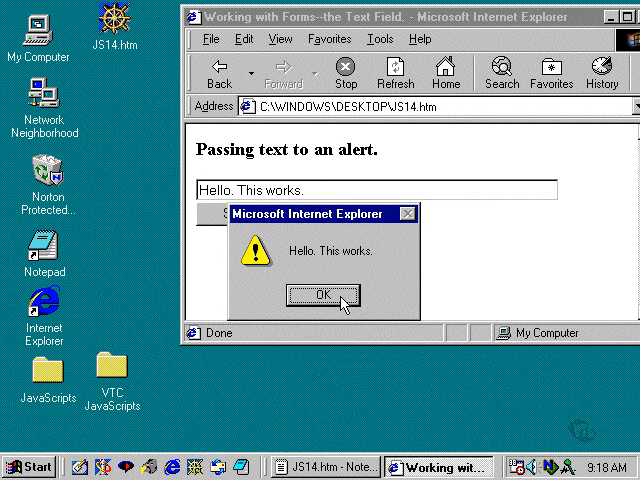
left_click(322, 296)
type("Goodbye.")
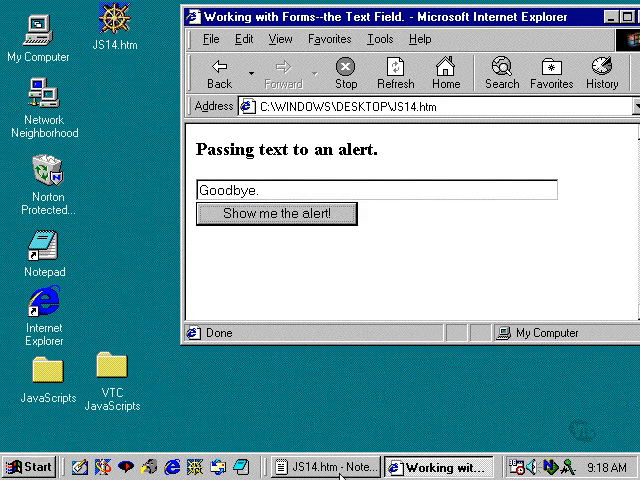
left_click(322, 466)
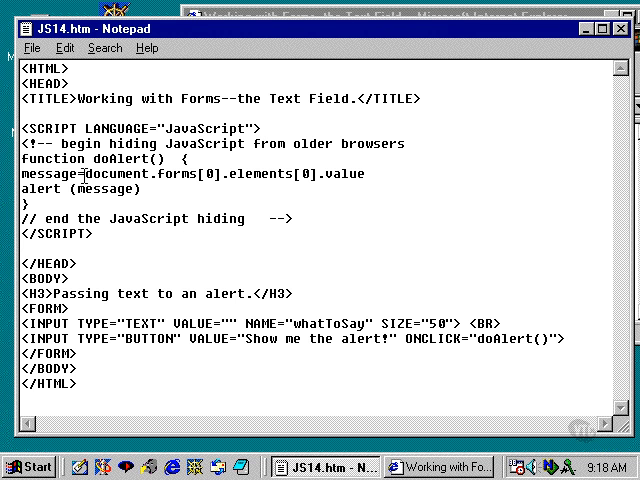
mouse_move(316, 192)
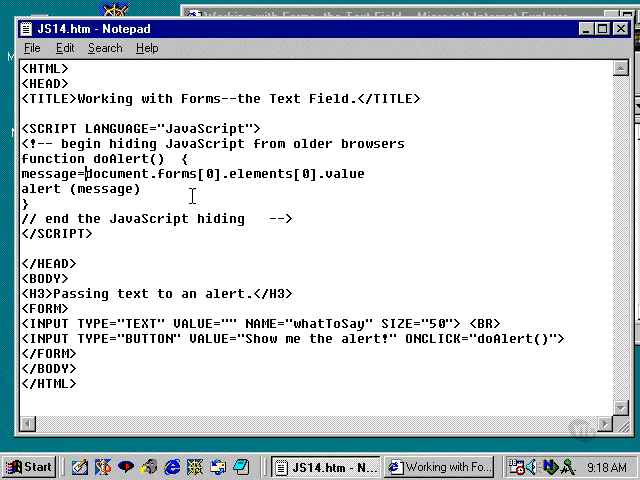
mouse_move(315, 180)
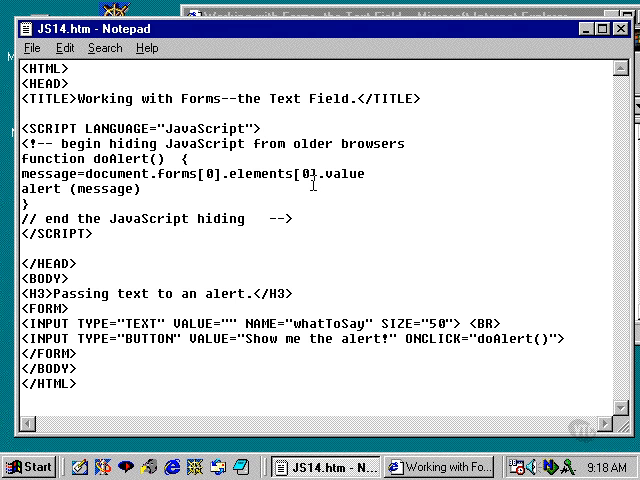